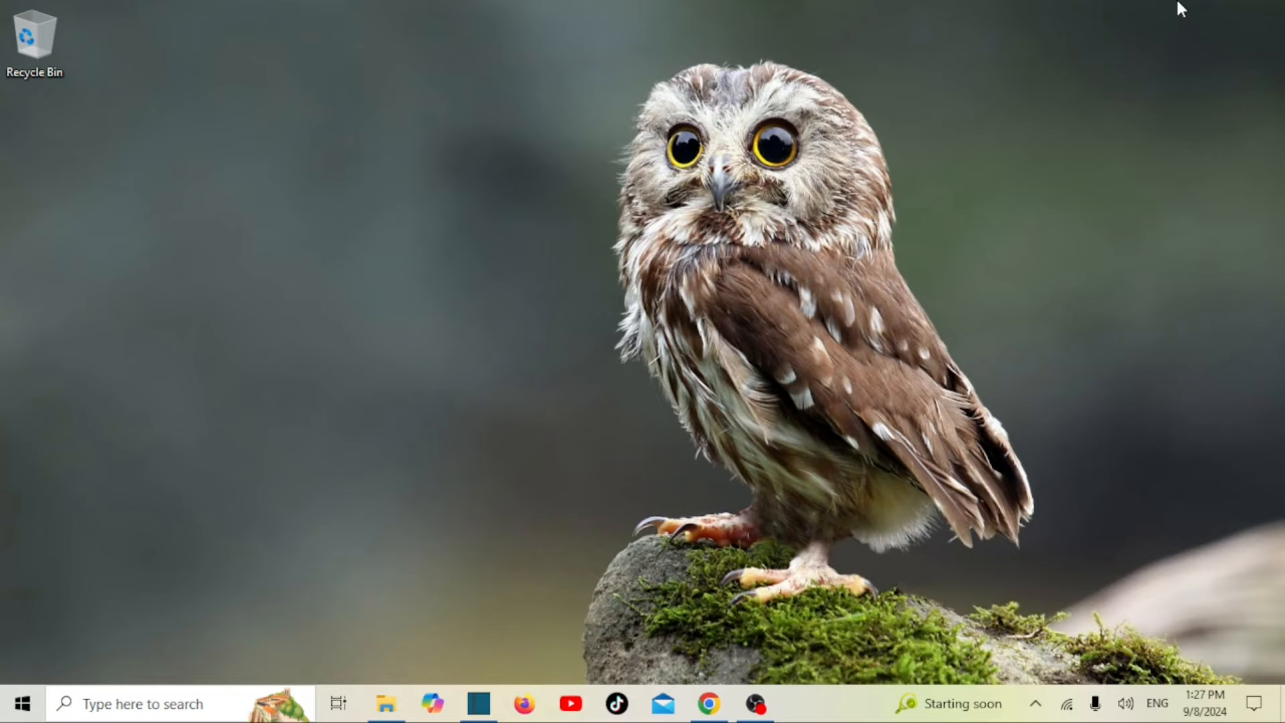
mouse_move(1138, 20)
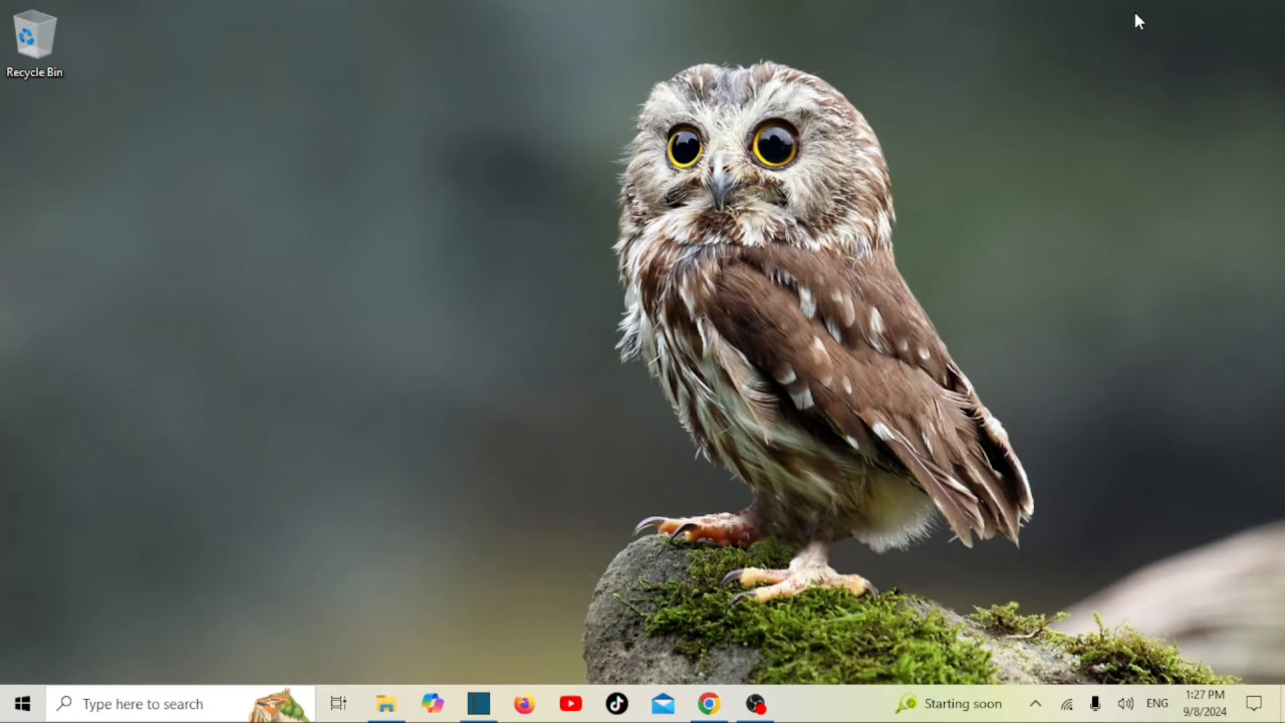
Search the taskbar for "setting" and launch the Settings app from the best match
click(144, 703)
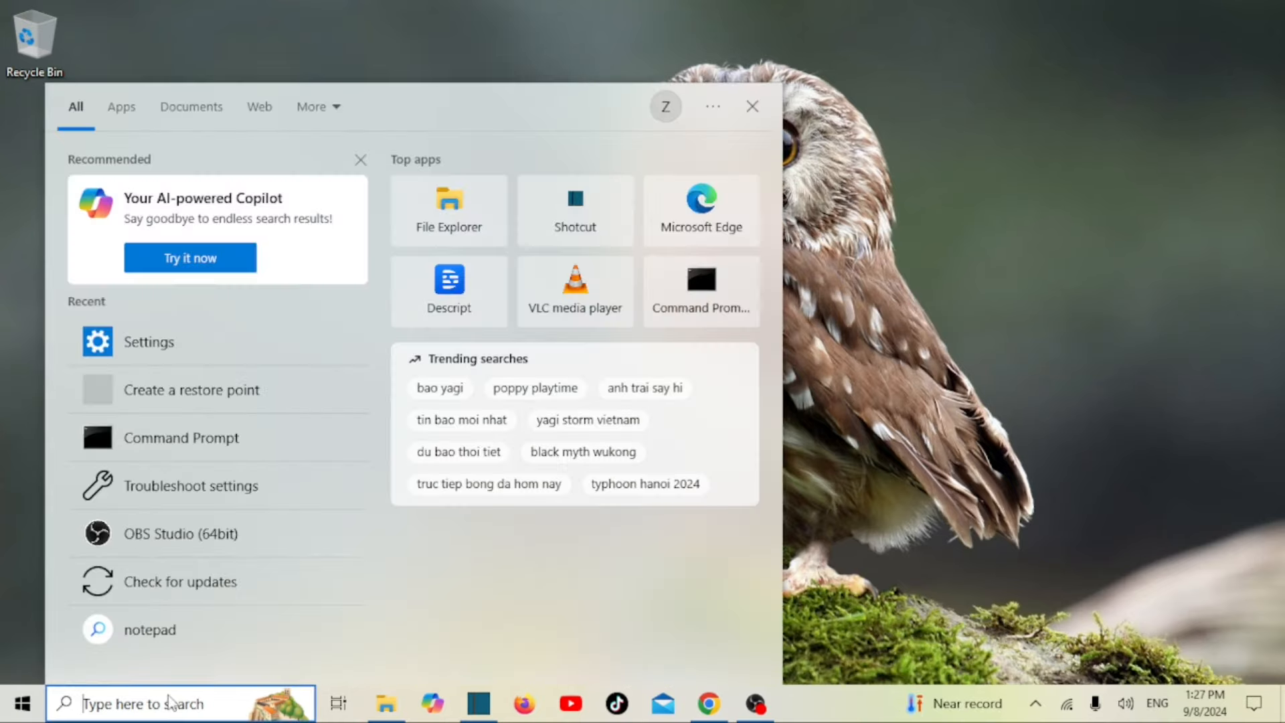
text(s)
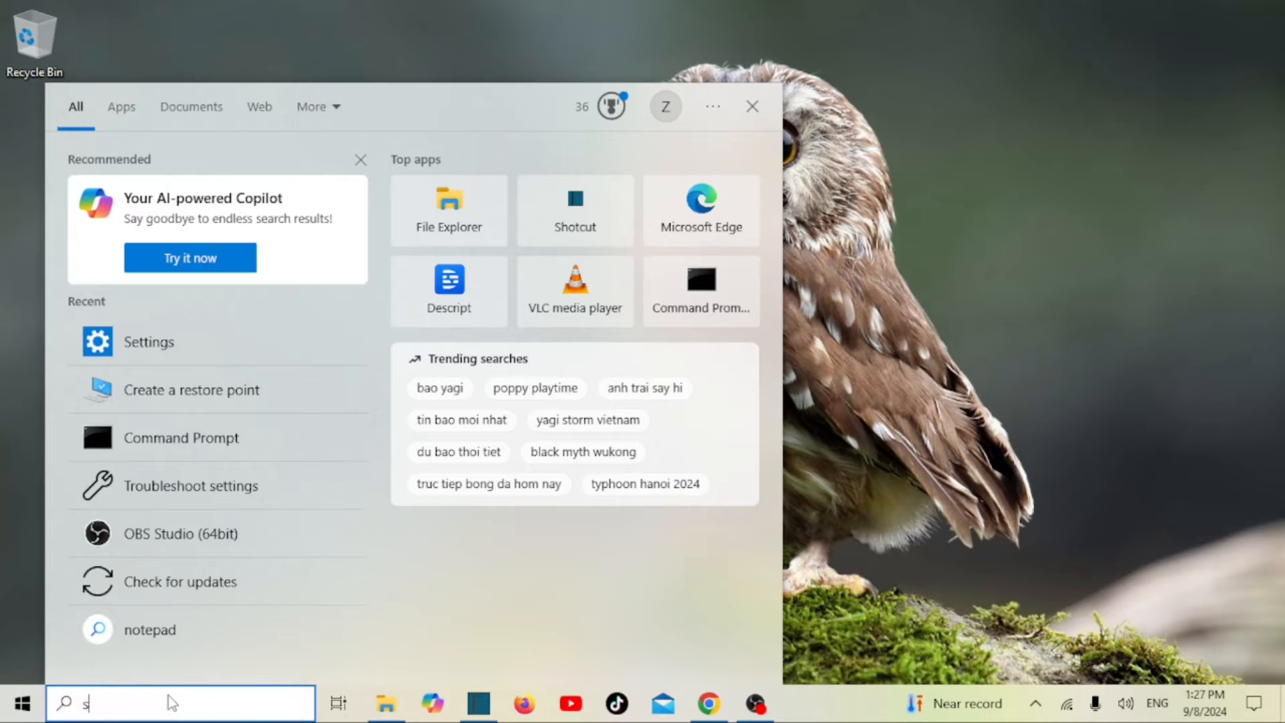
text(etting)
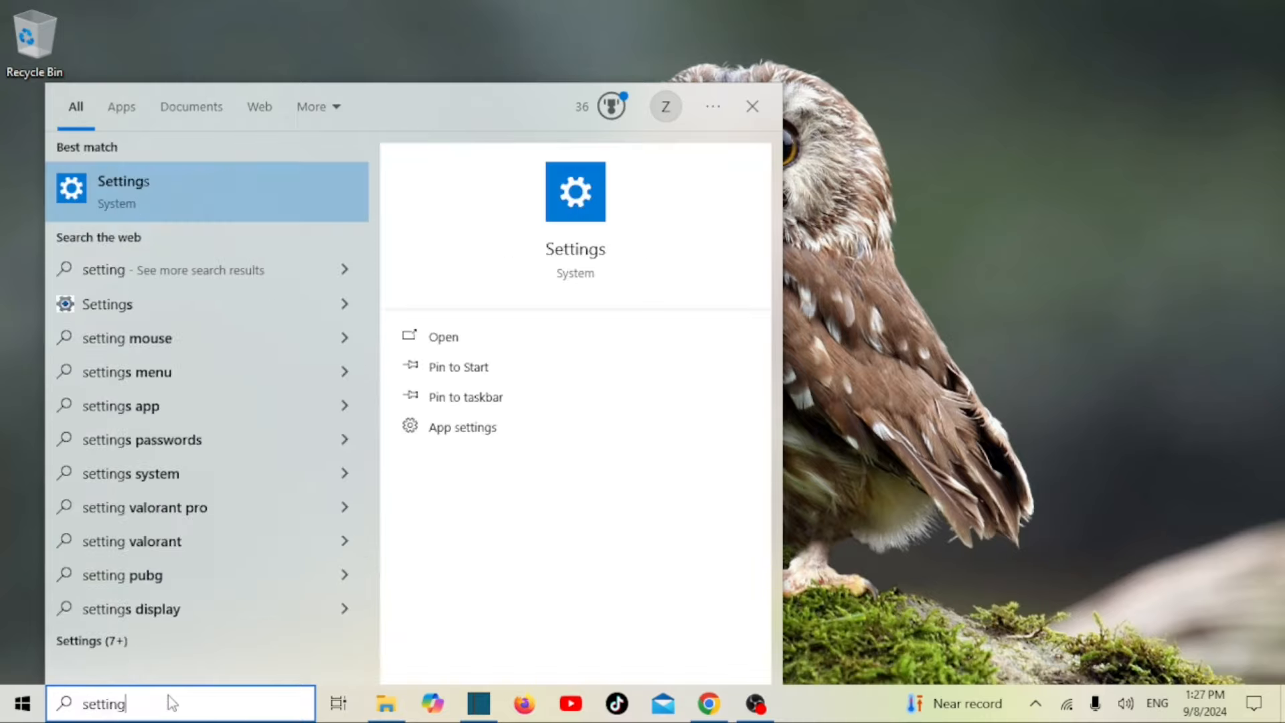
click(442, 336)
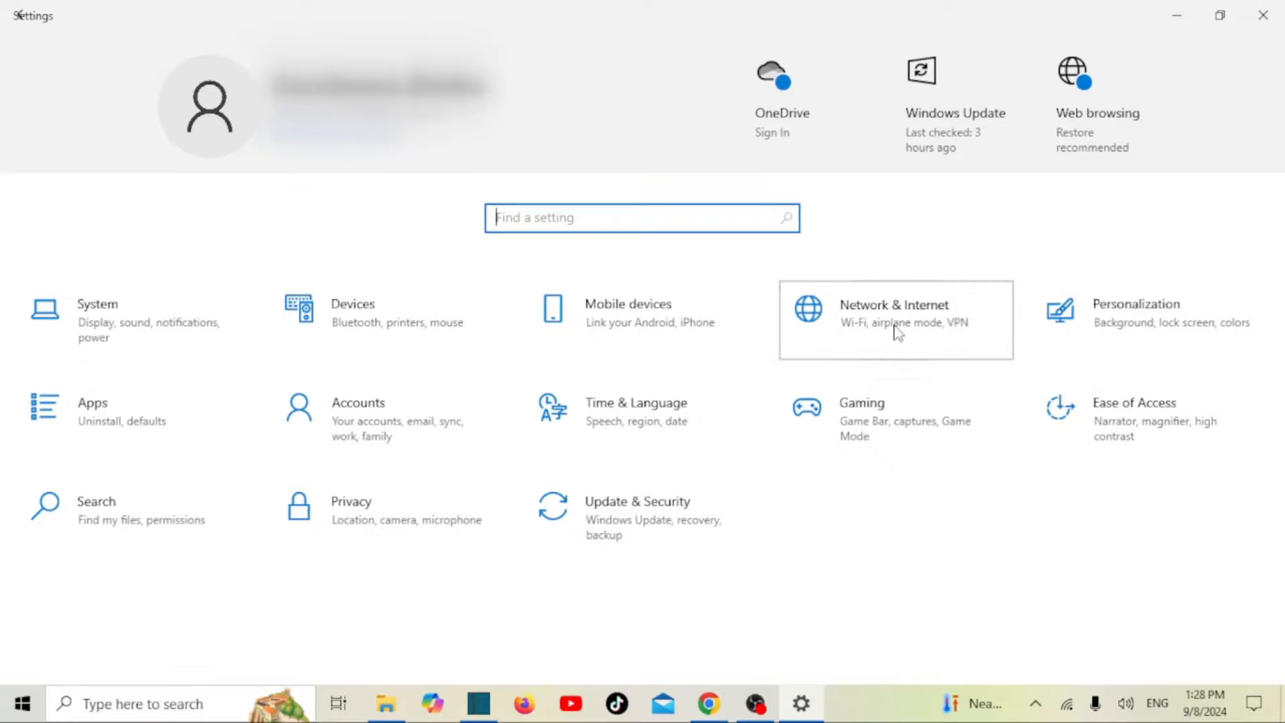
Go to Network & Internet and show the Mobile hotspot page
click(893, 320)
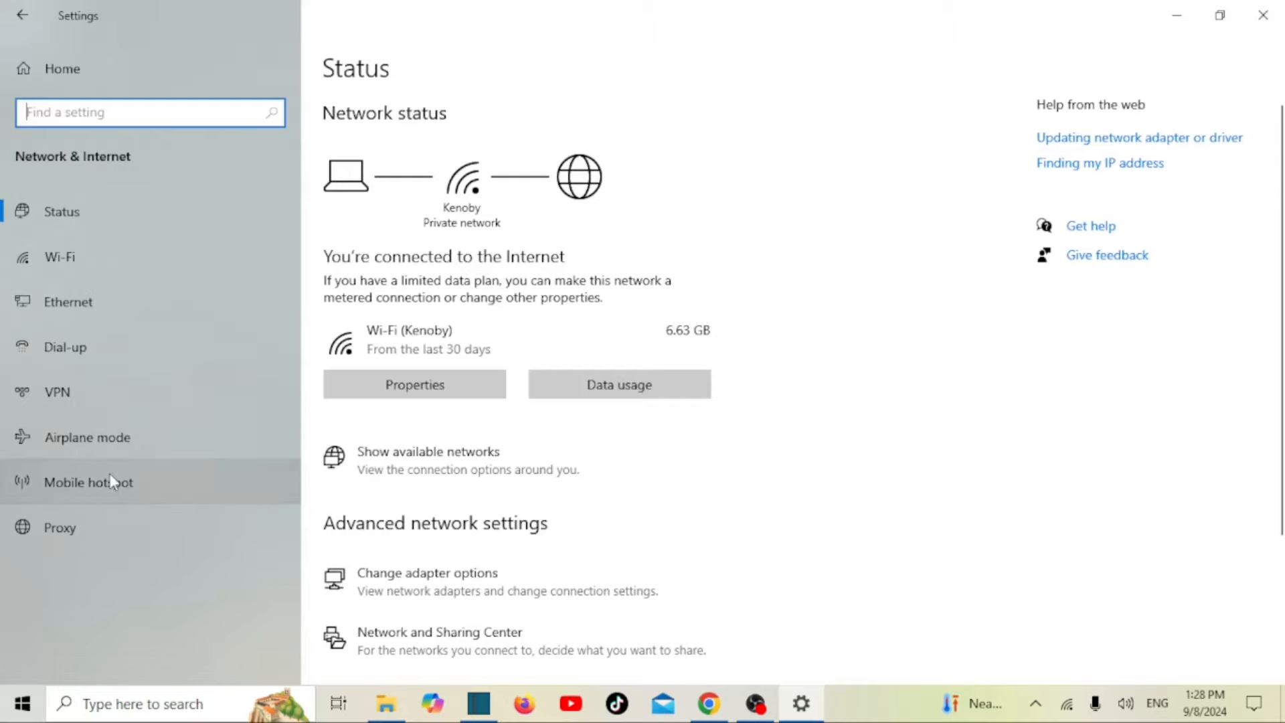
click(88, 482)
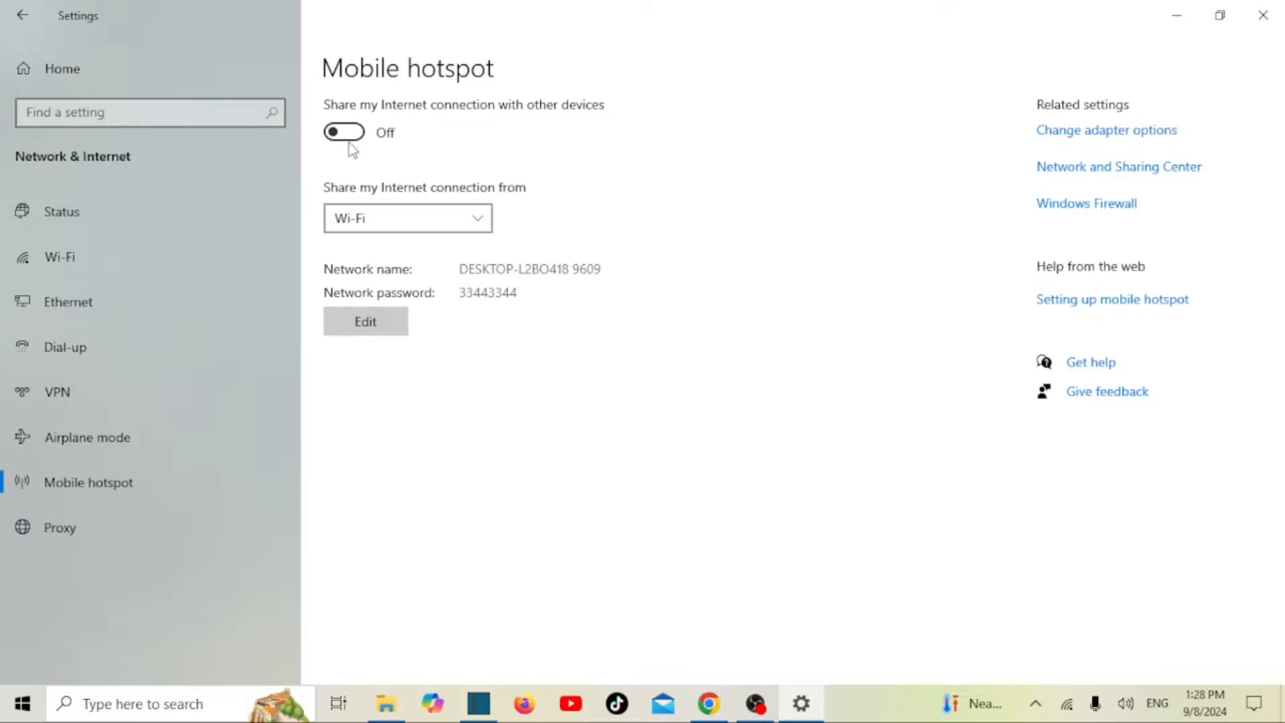
Confirm sharing from Wi-Fi, switch 'Share my Internet connection' On, and begin editing network info
click(407, 219)
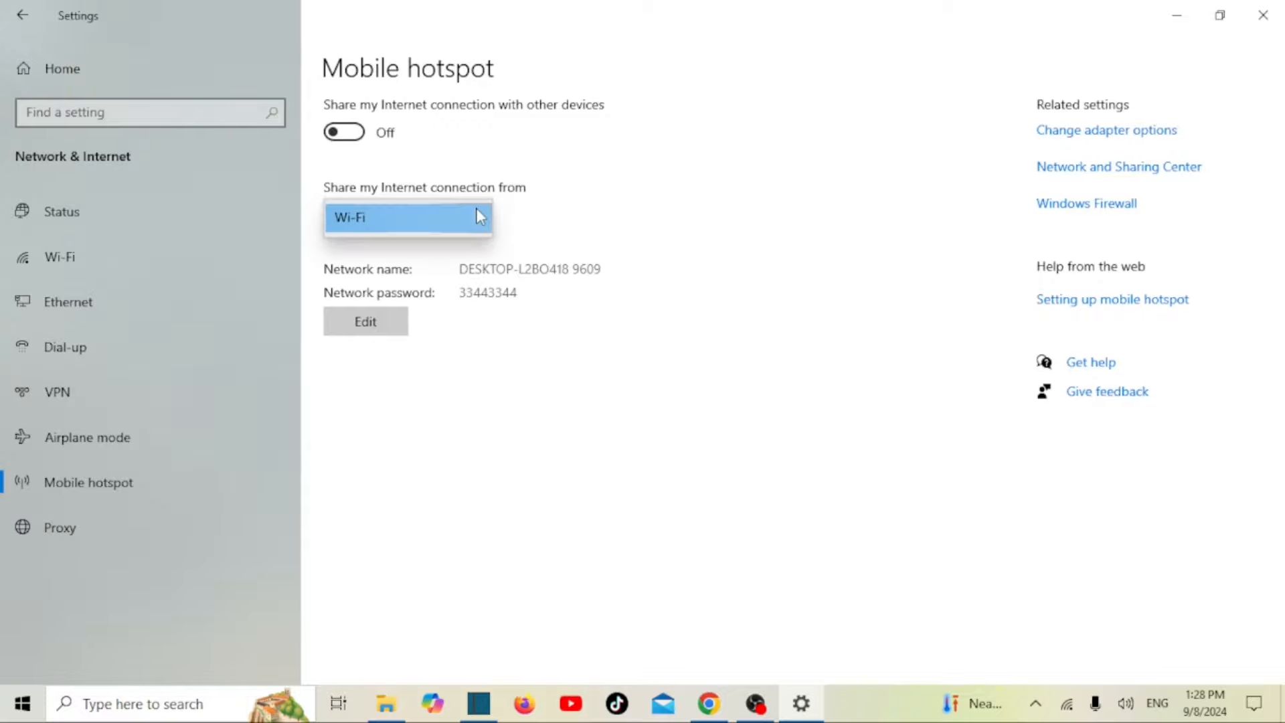
mouse_move(482, 238)
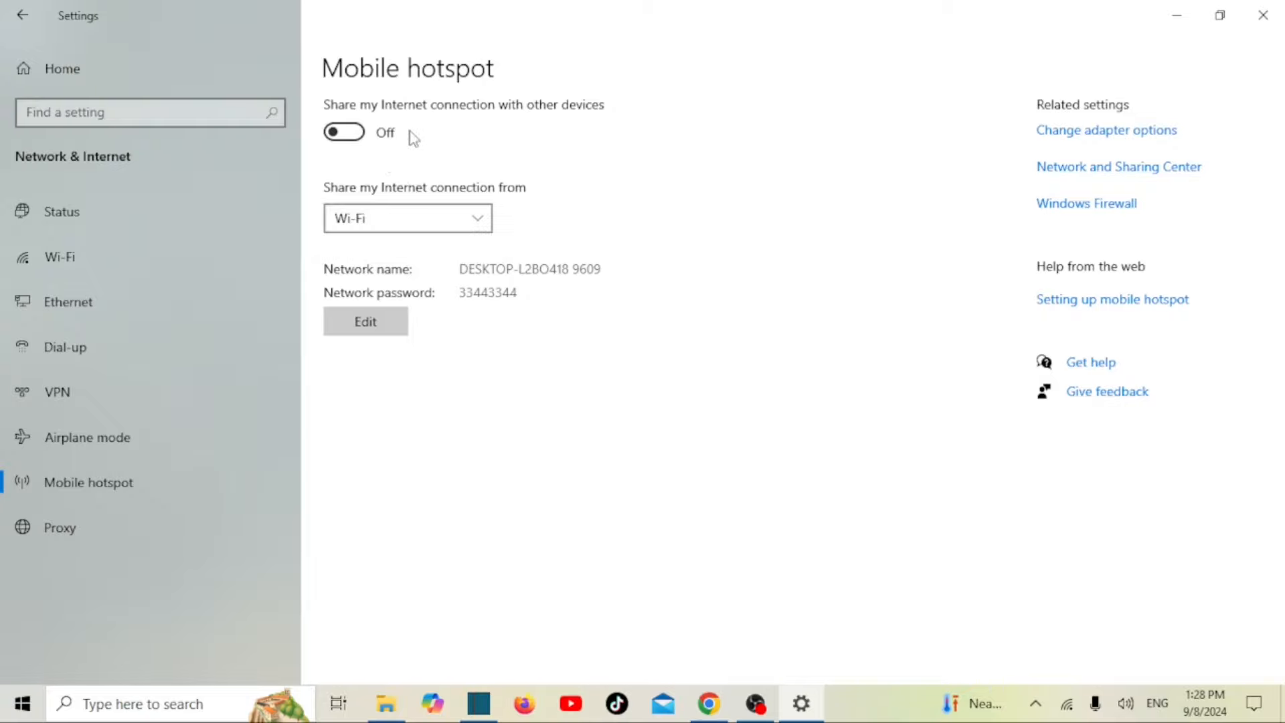
click(344, 133)
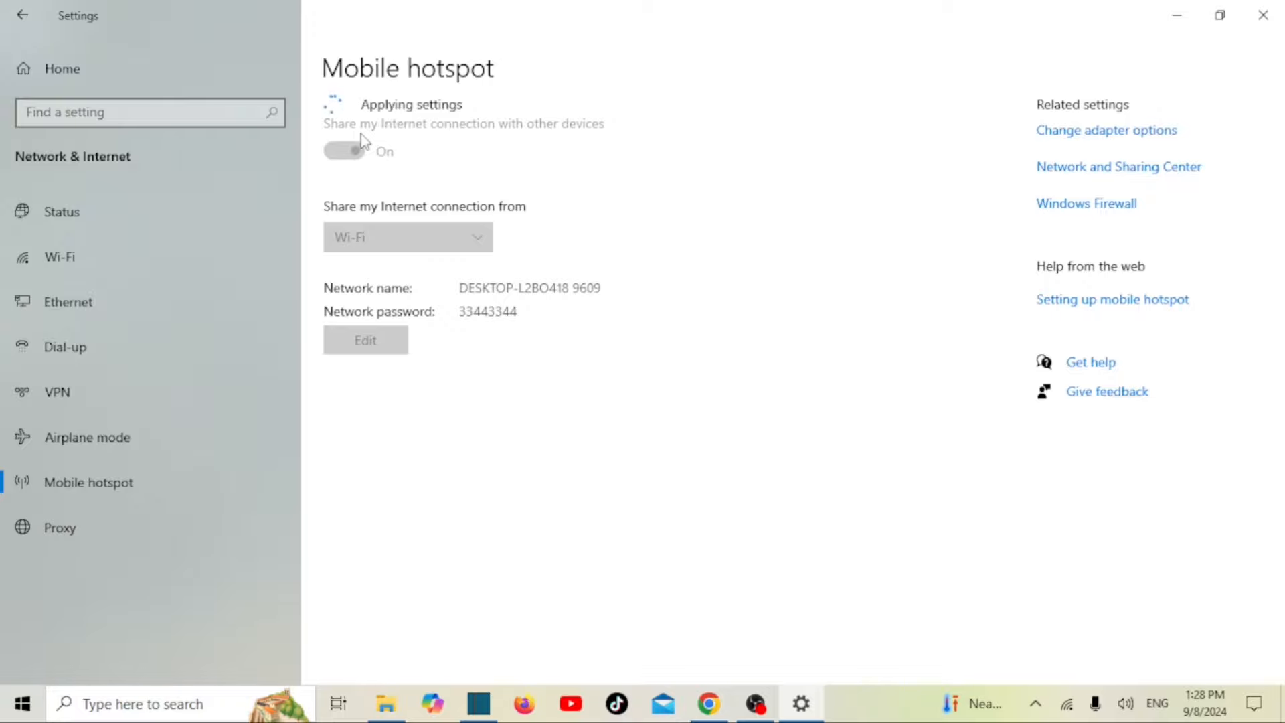
click(344, 133)
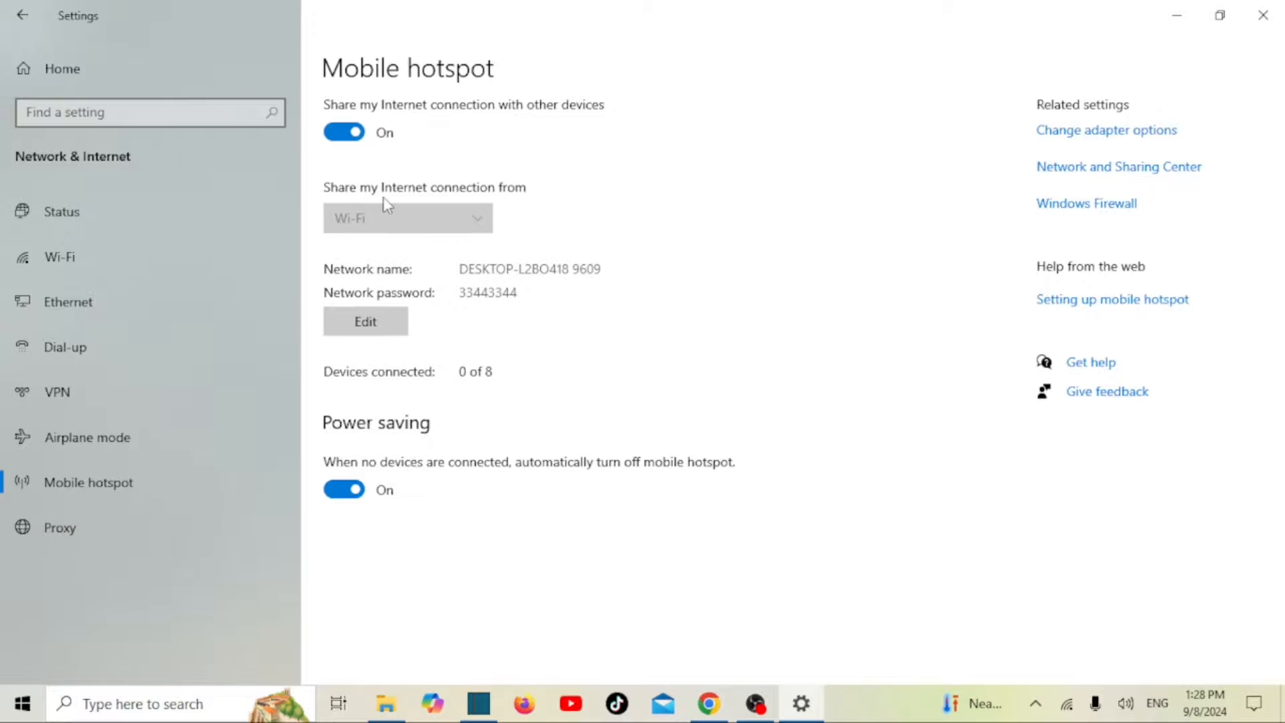
click(364, 320)
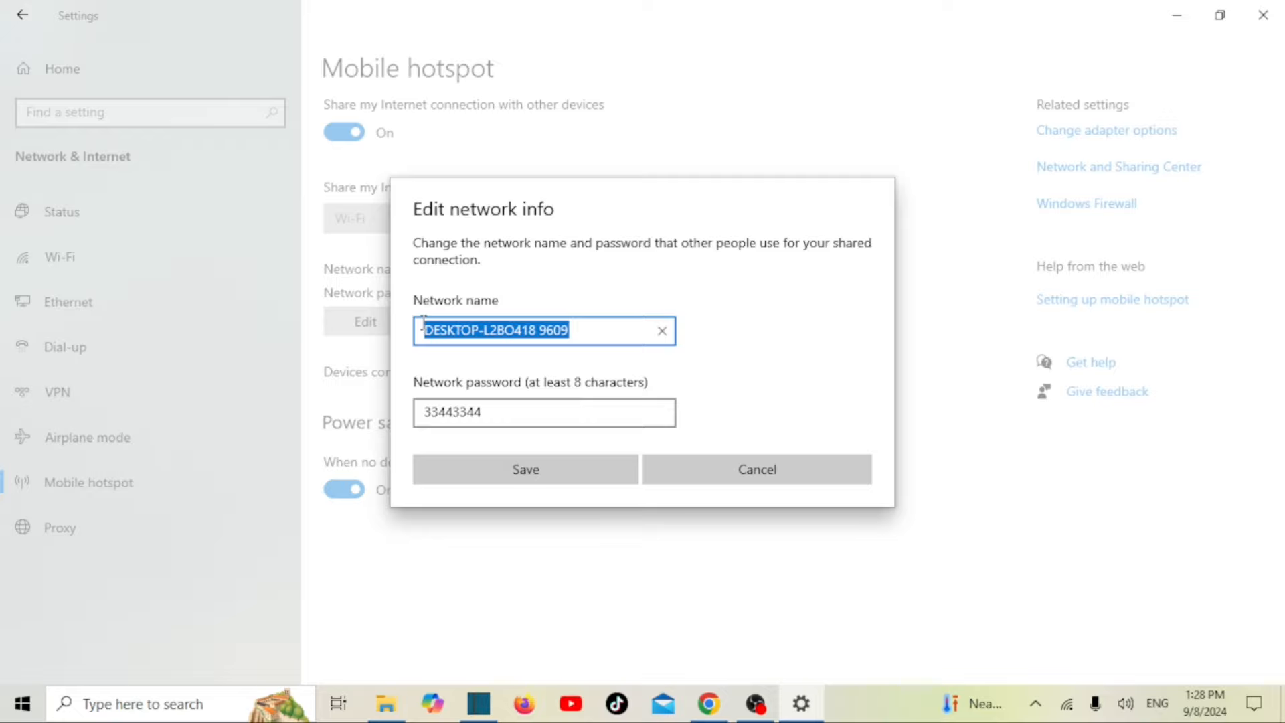
text(t)
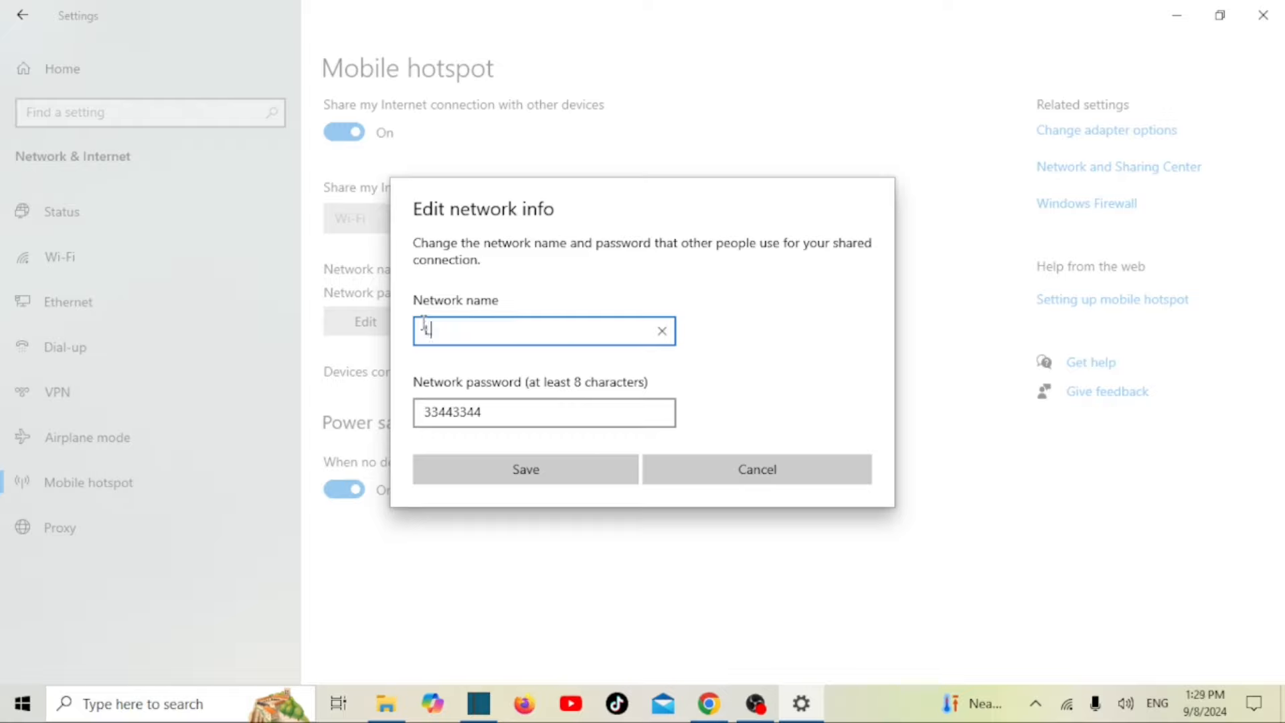
text(aptop)
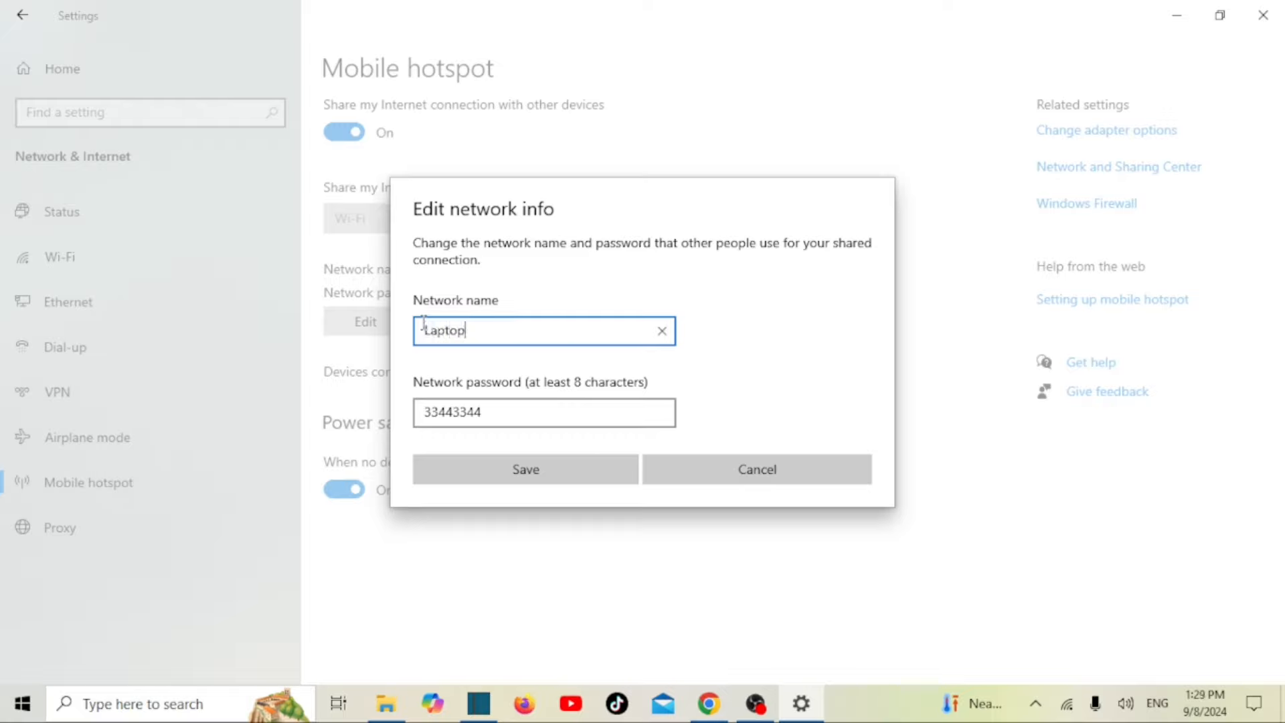
text(-Wifi)
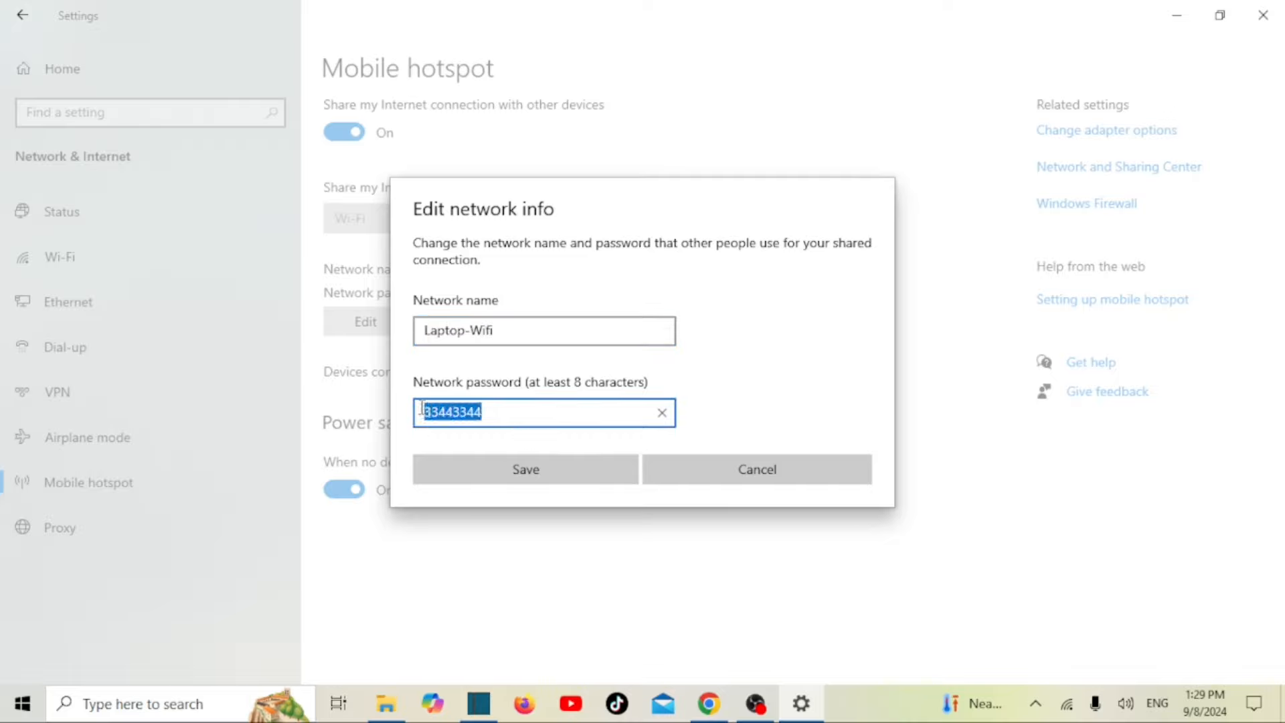
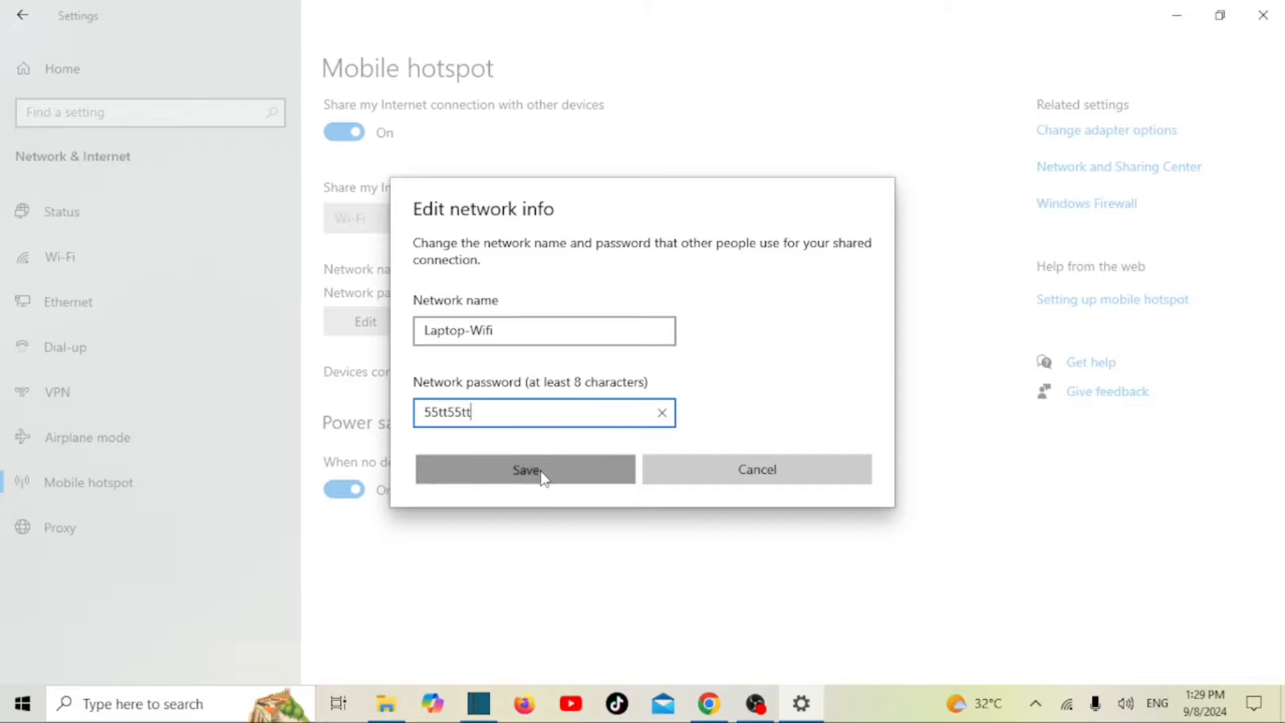
click(524, 468)
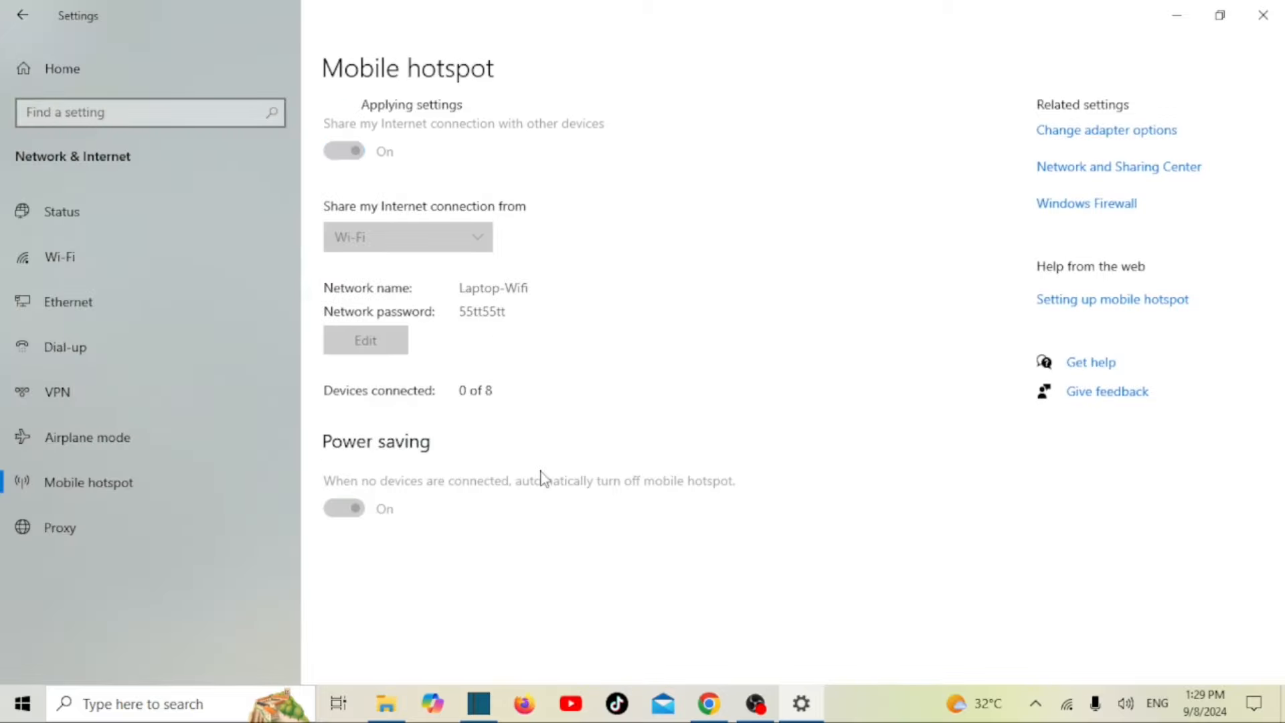
click(344, 150)
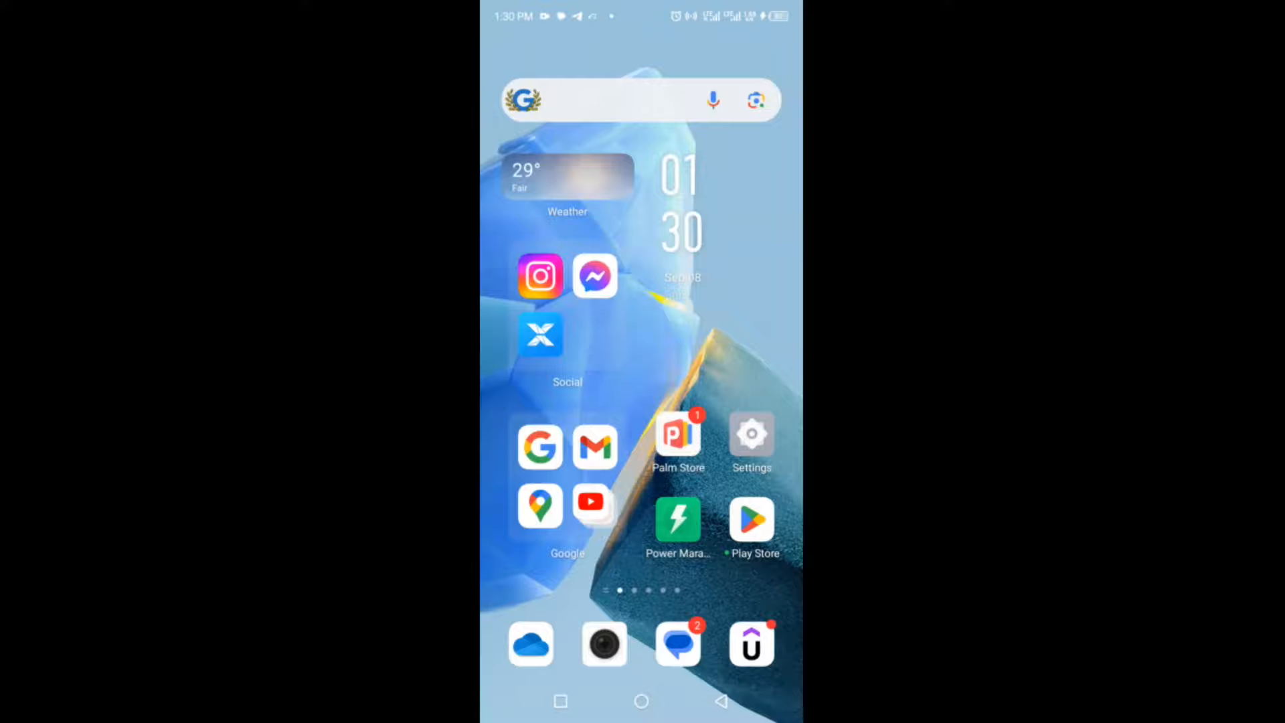
Enable Wi-Fi from the phone's quick settings and list nearby networks, including Laptop-Wifi
scroll(down, 3)
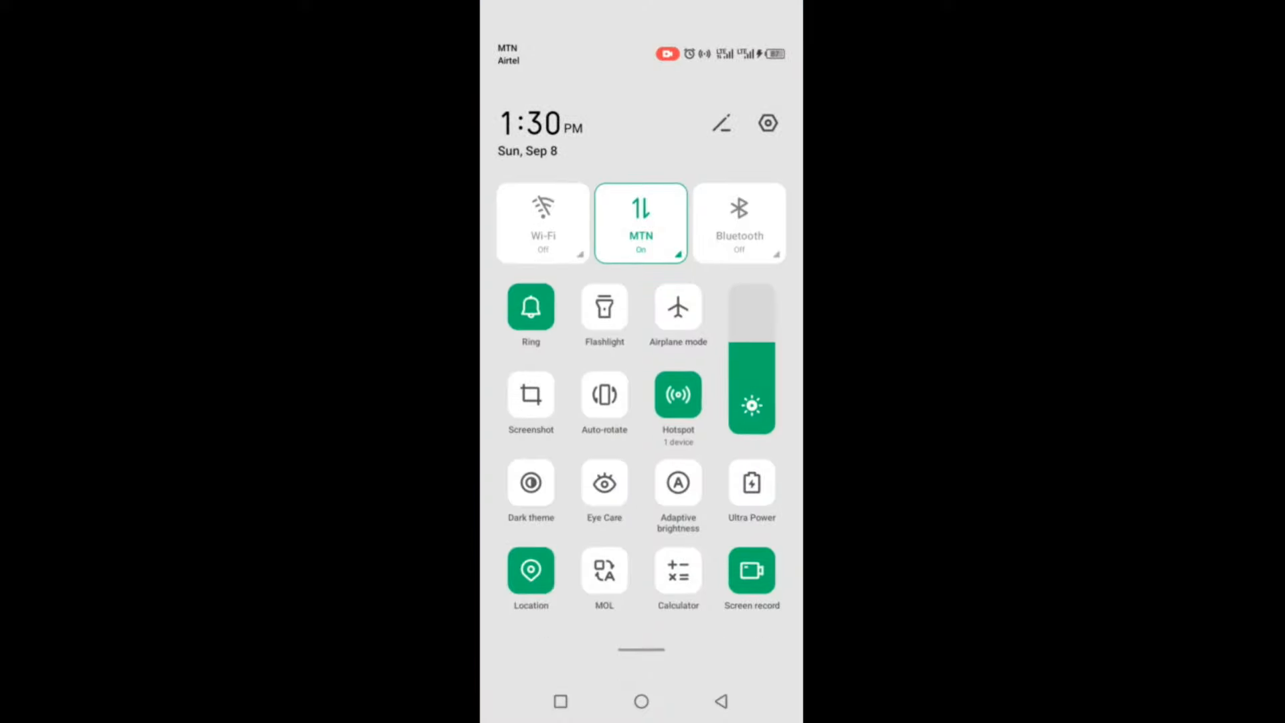
click(542, 222)
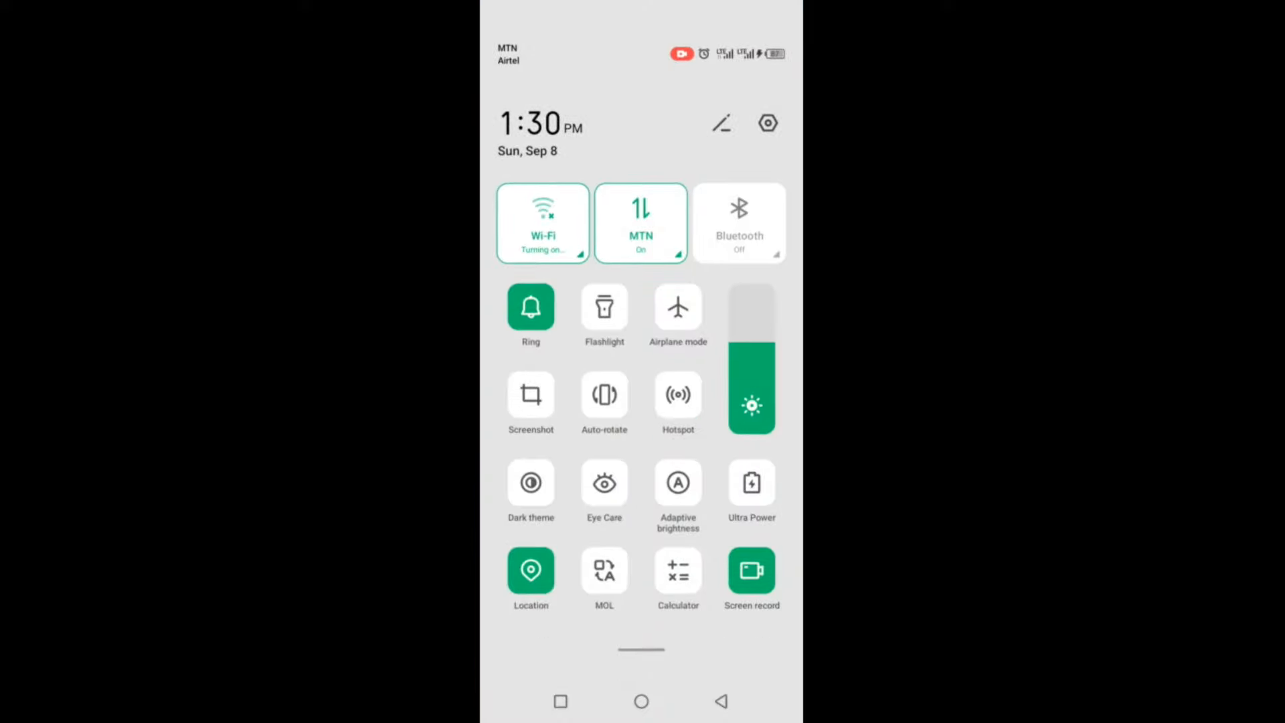
click(542, 242)
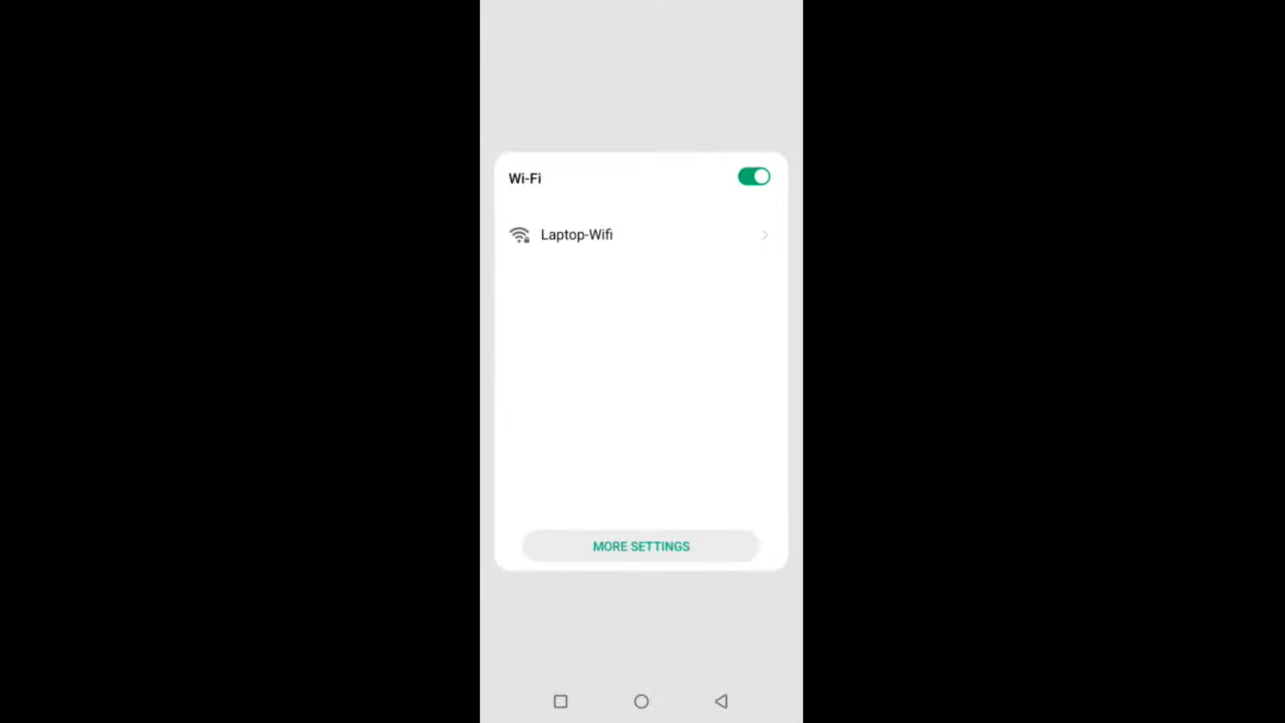
click(640, 546)
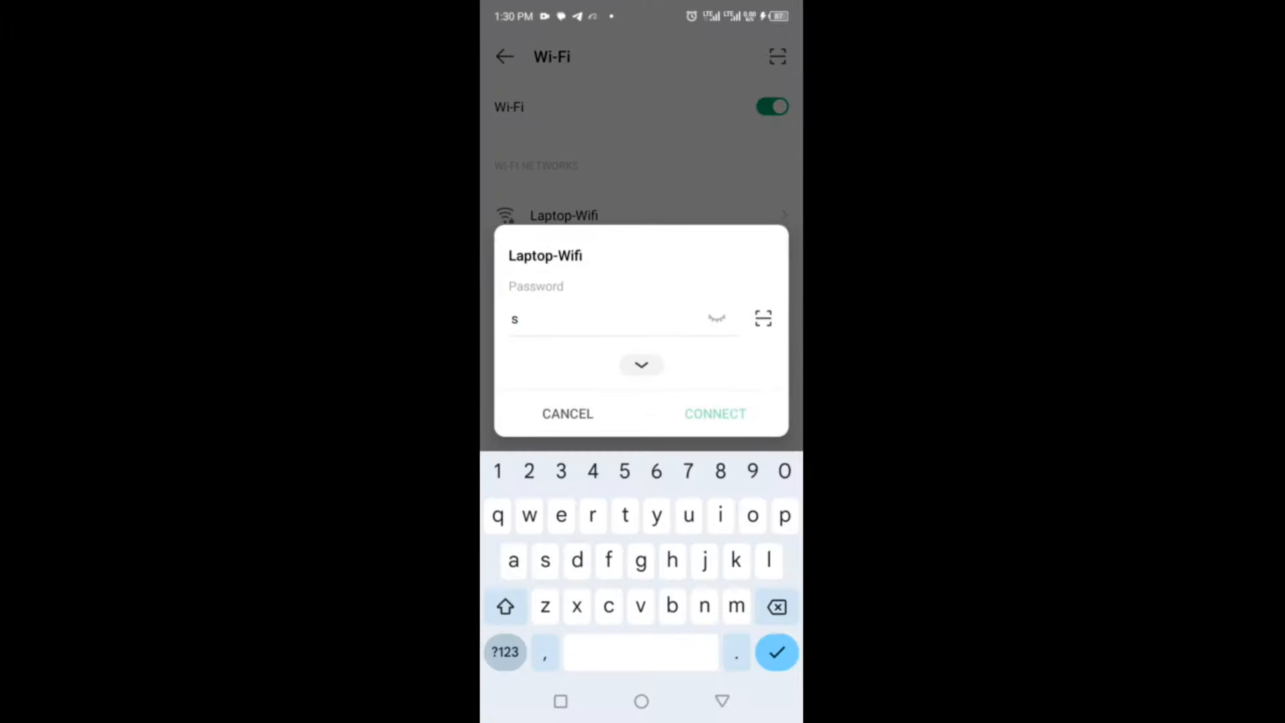
click(624, 470)
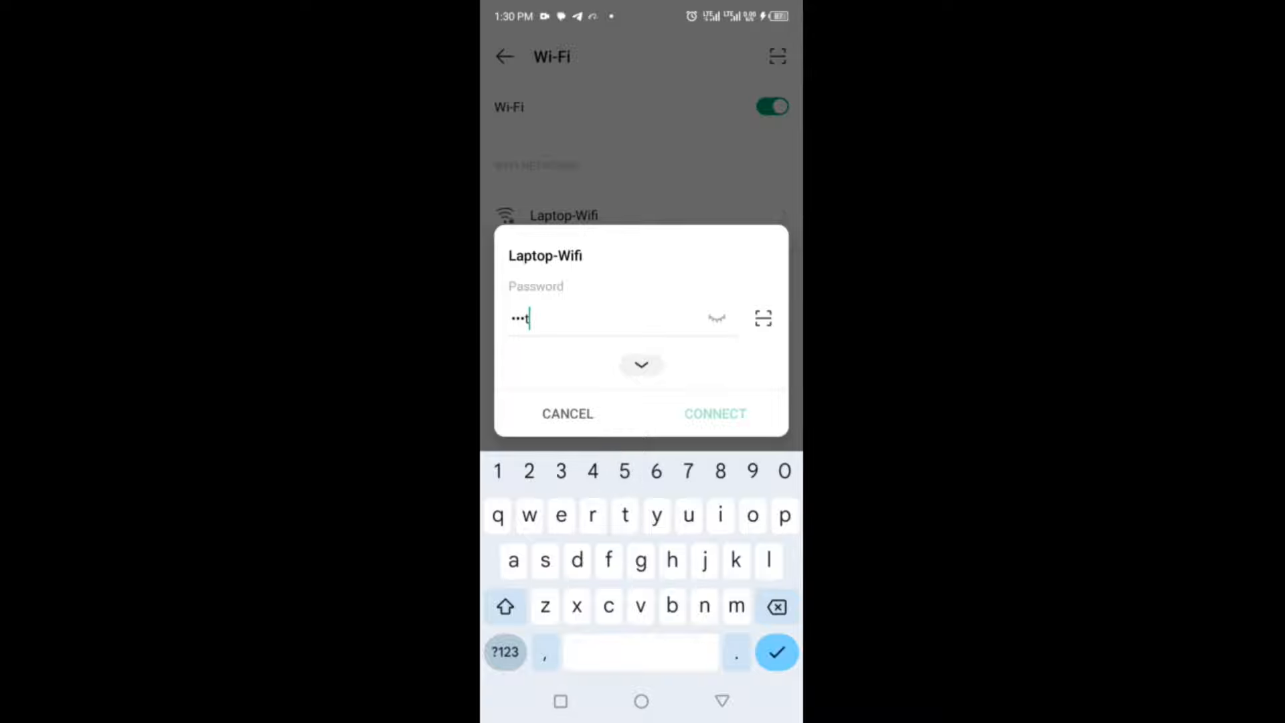
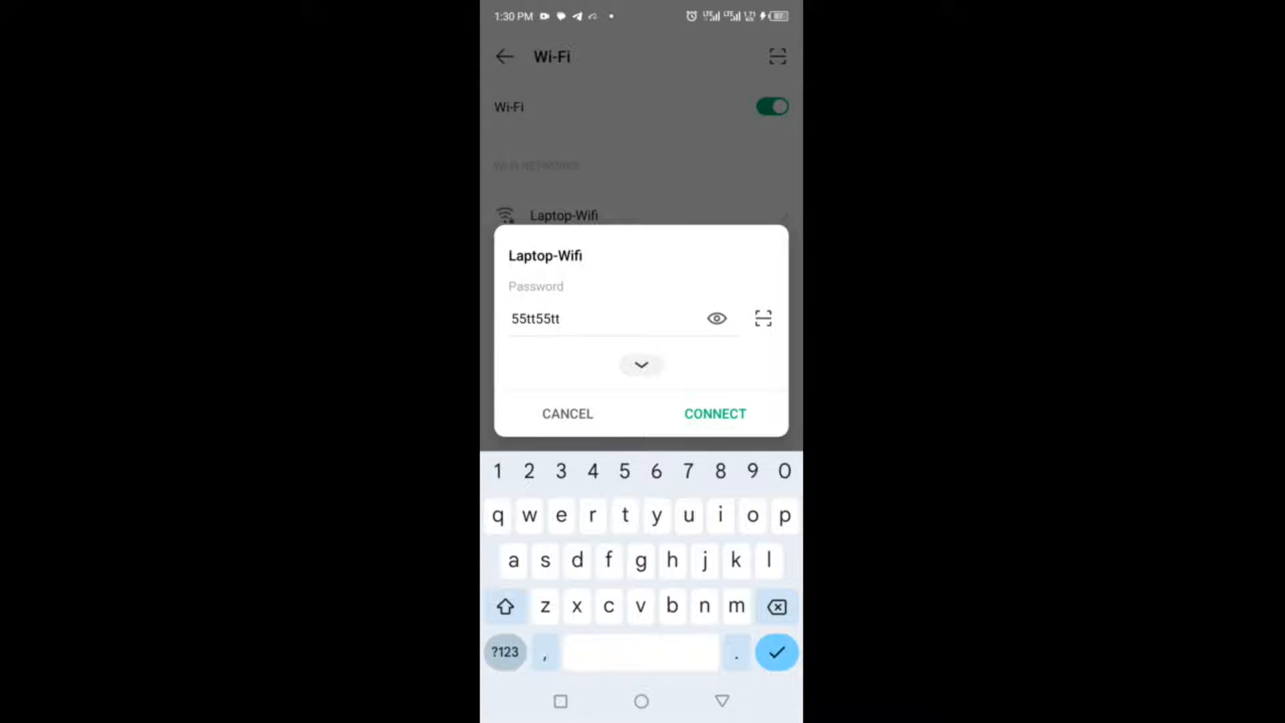
click(714, 414)
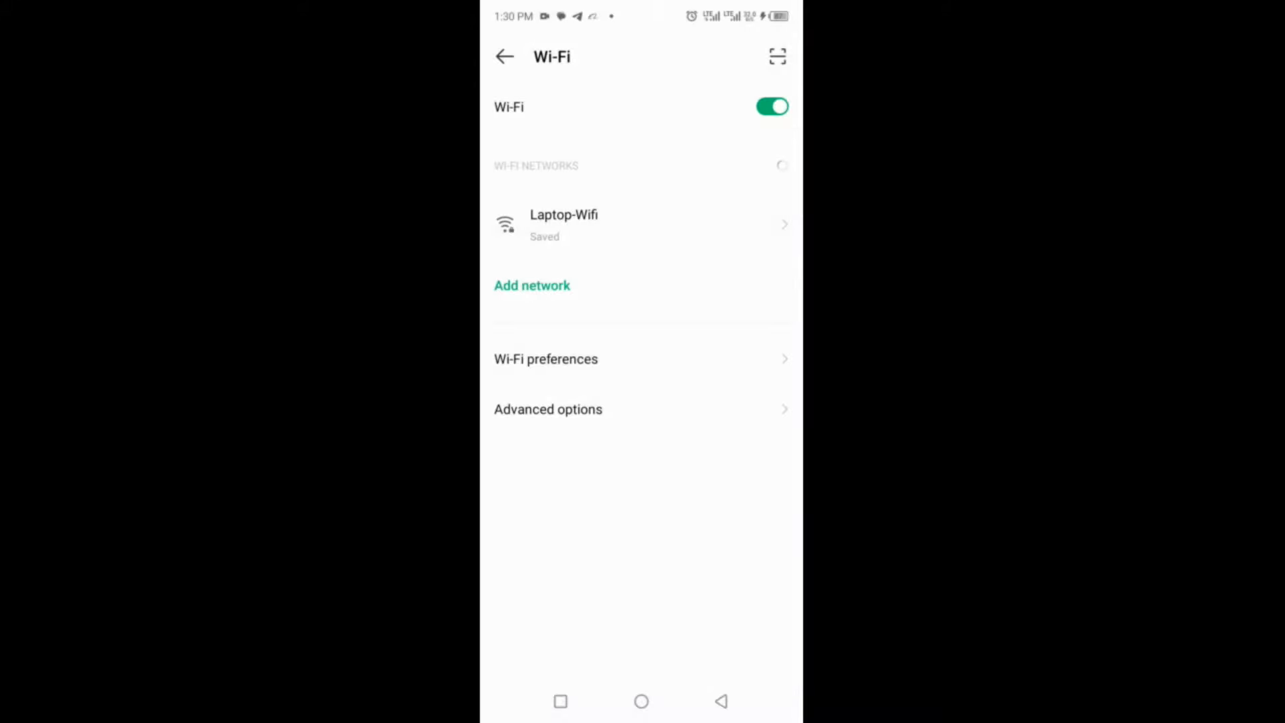